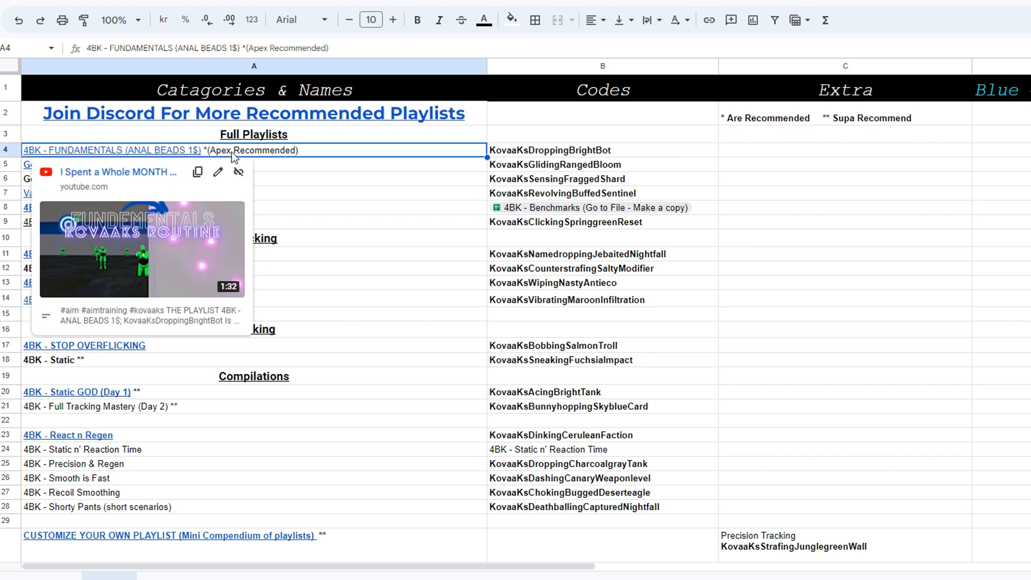
Step: Scroll the sheet down to the Compilations rows and the Customize Your Own Playlist codes
click(846, 150)
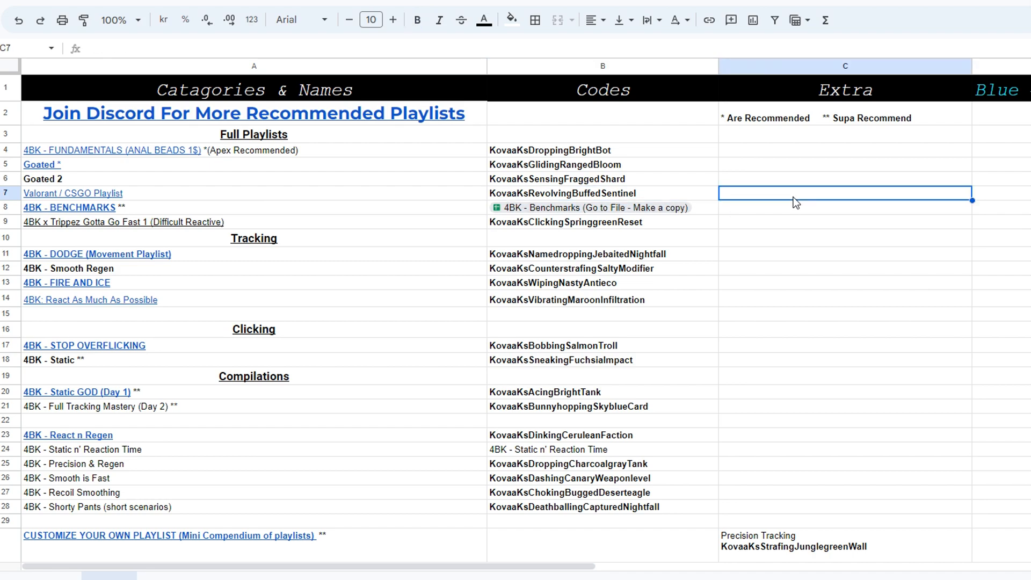
mouse_move(757, 200)
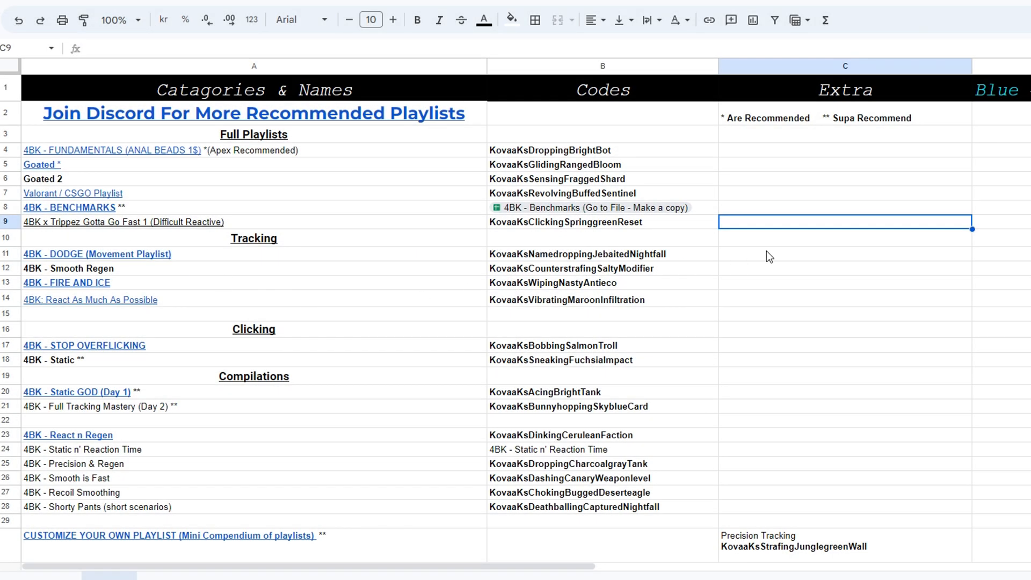
click(846, 253)
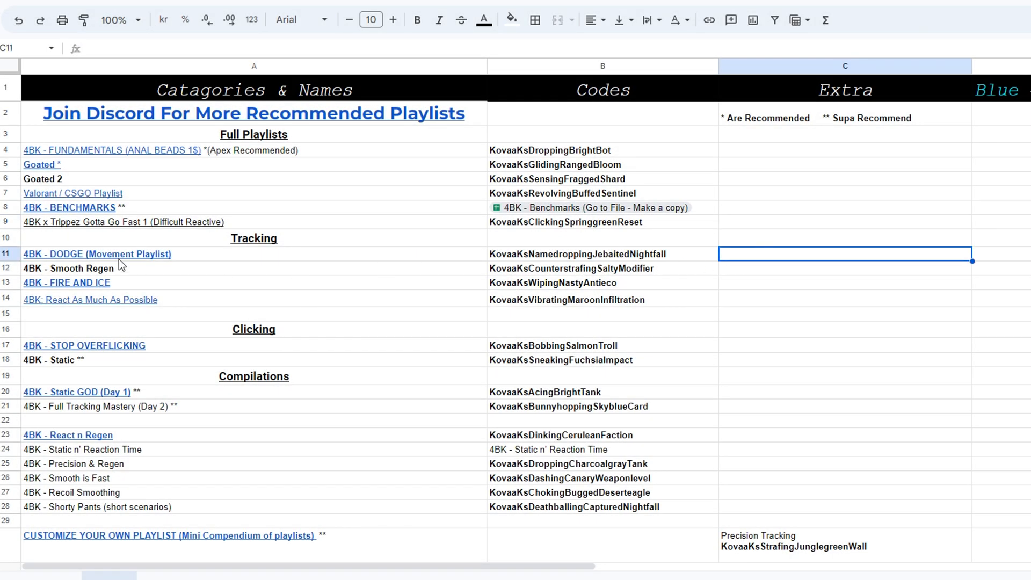
click(96, 254)
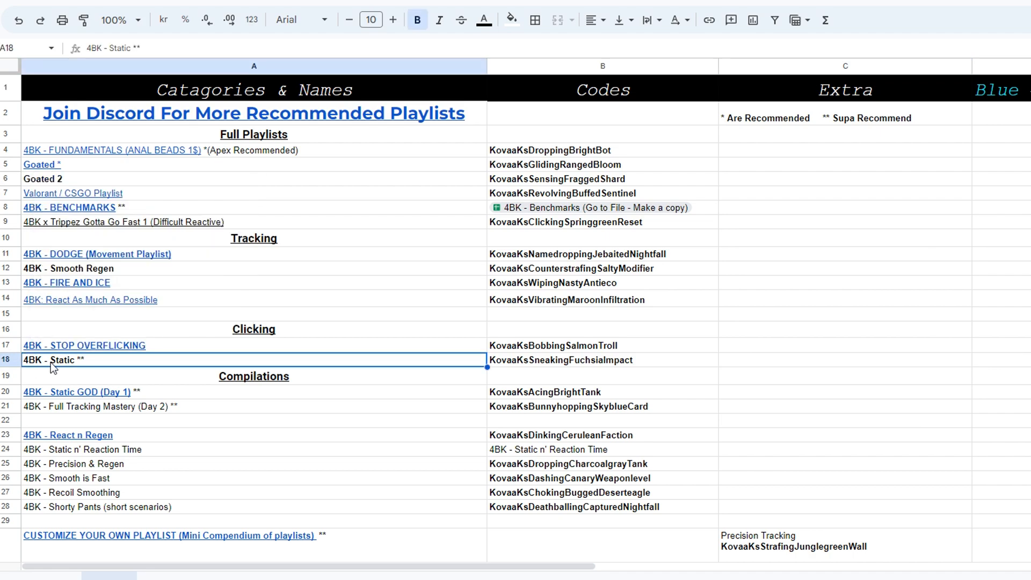
mouse_move(585, 366)
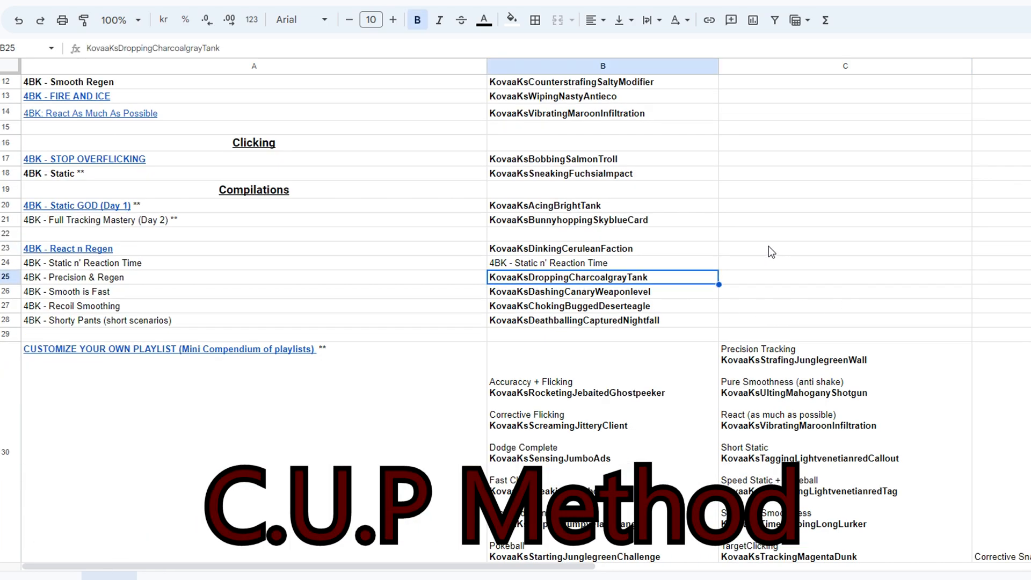
click(846, 256)
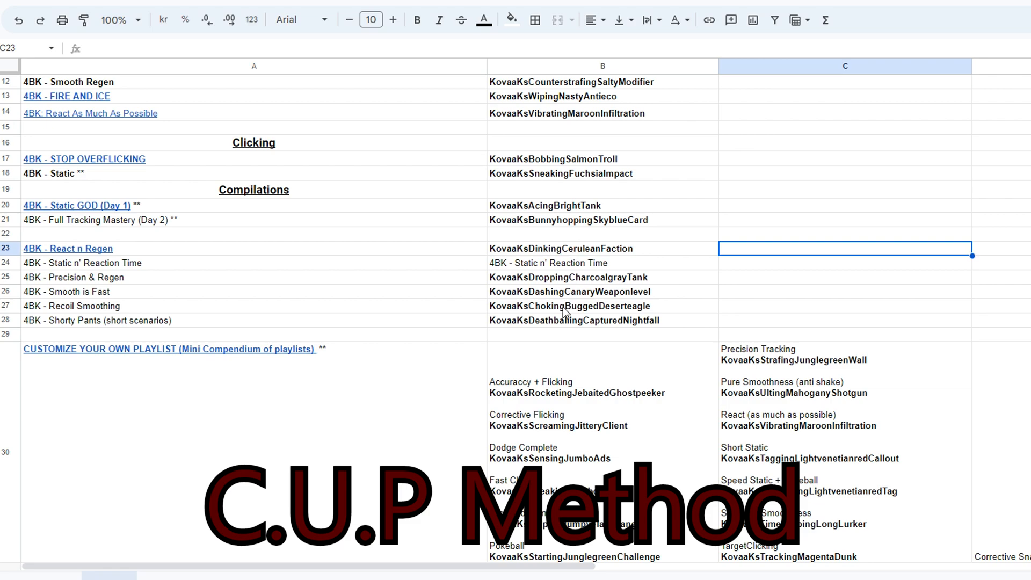
mouse_move(562, 324)
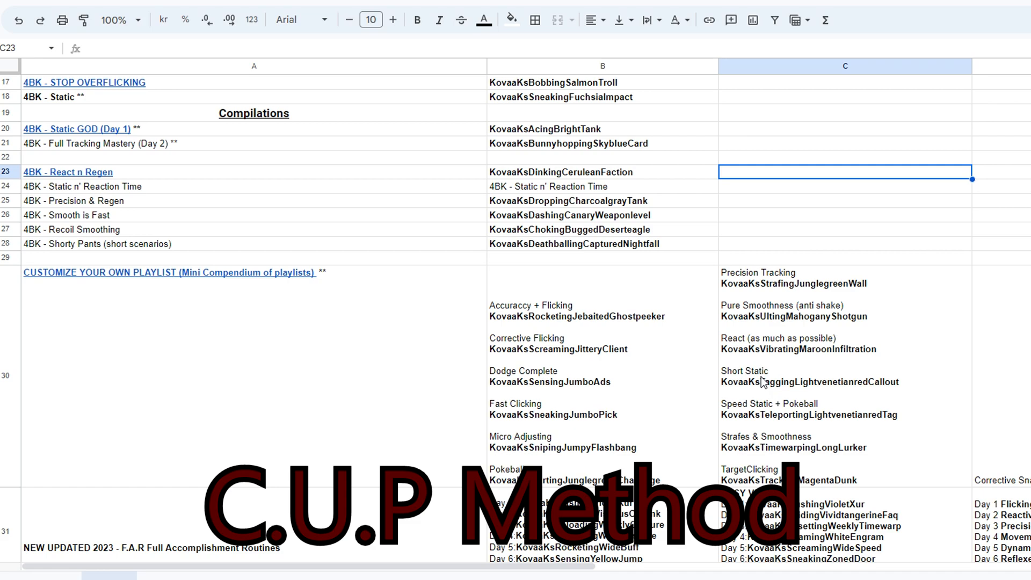
scroll(down, 3)
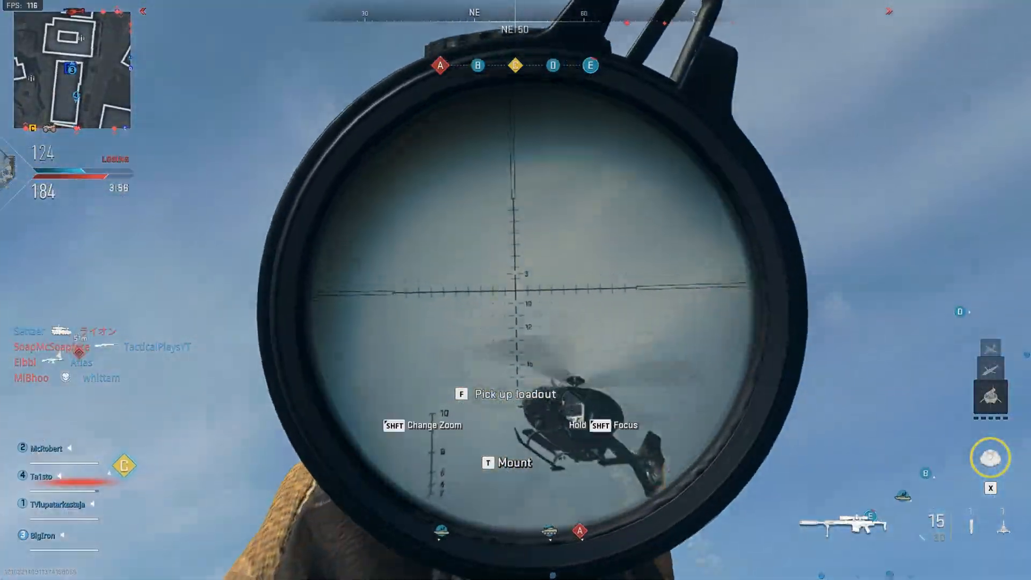
Step: Scroll further down to the F.A.R Full Accomplishment Routines and niche playlist rows
click(516, 281)
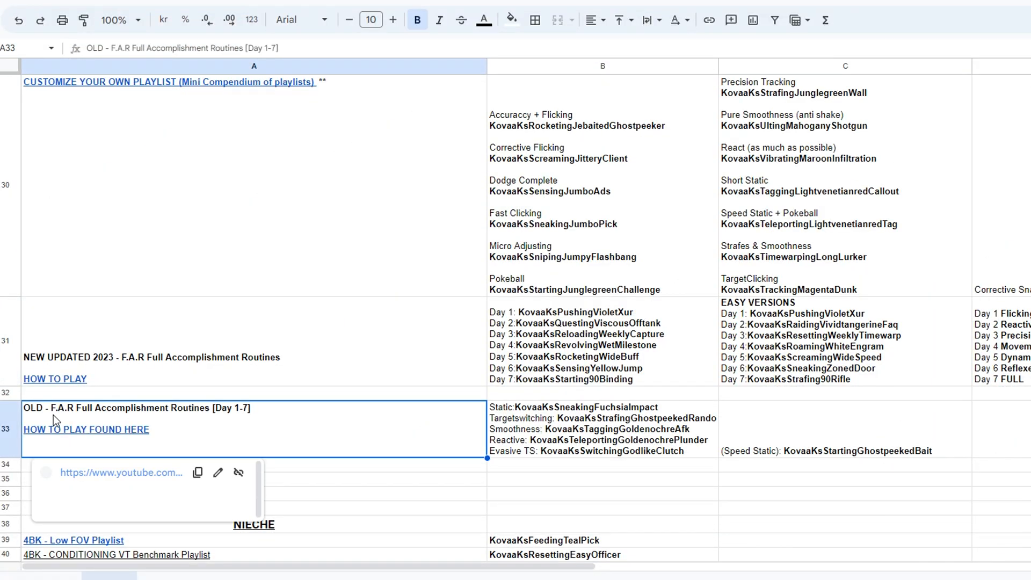
mouse_move(527, 433)
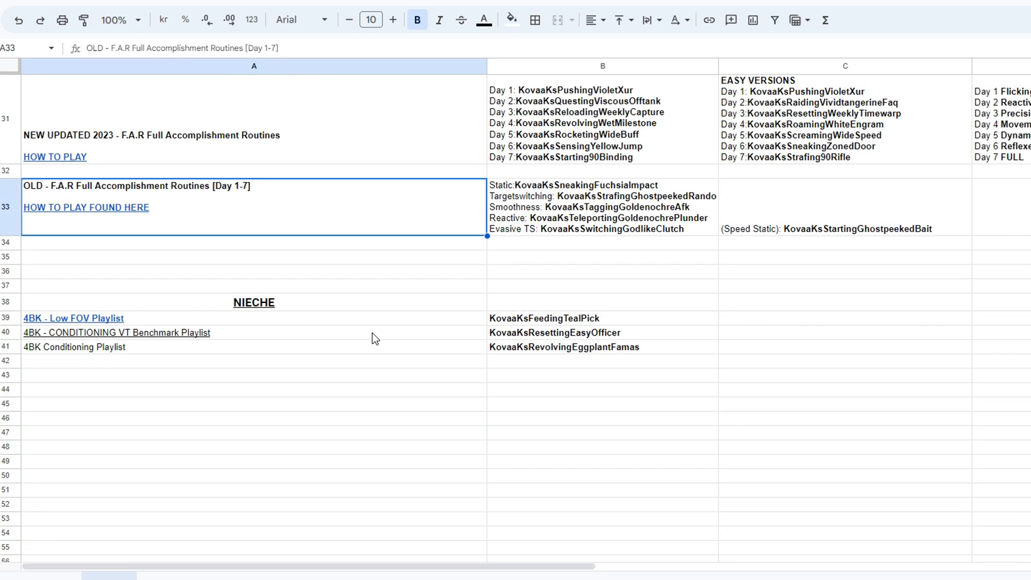
click(846, 318)
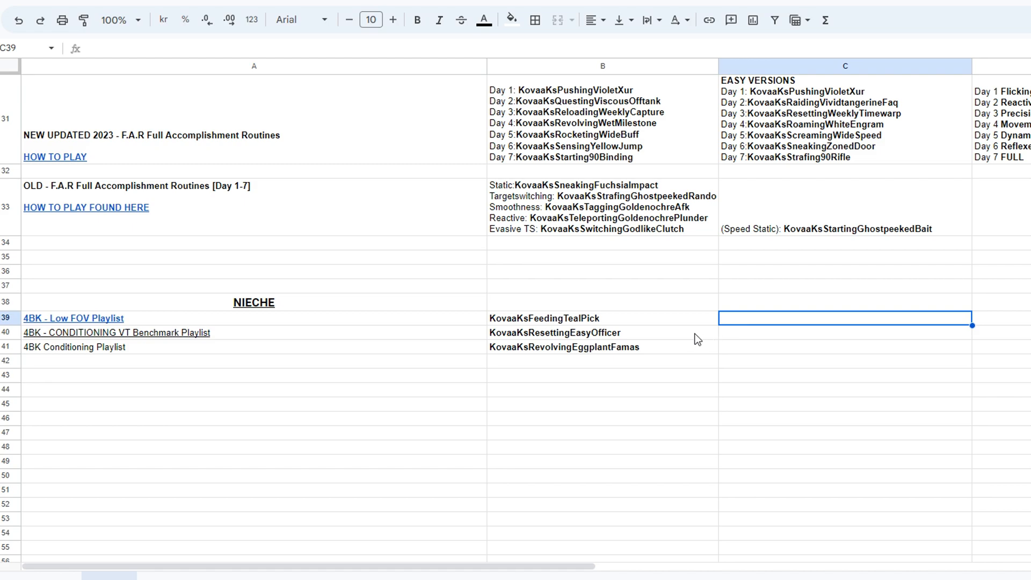
mouse_move(658, 325)
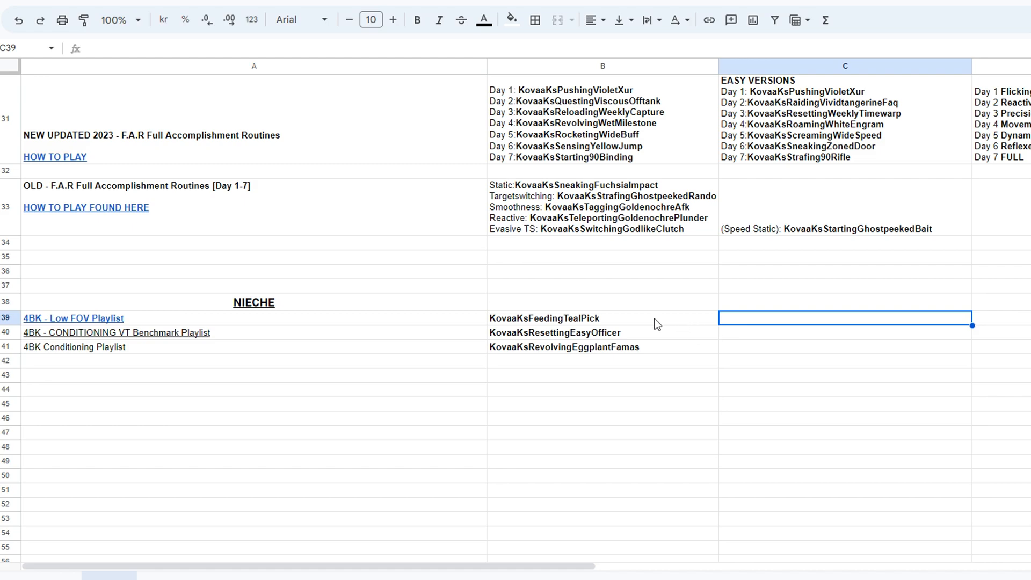
mouse_move(597, 338)
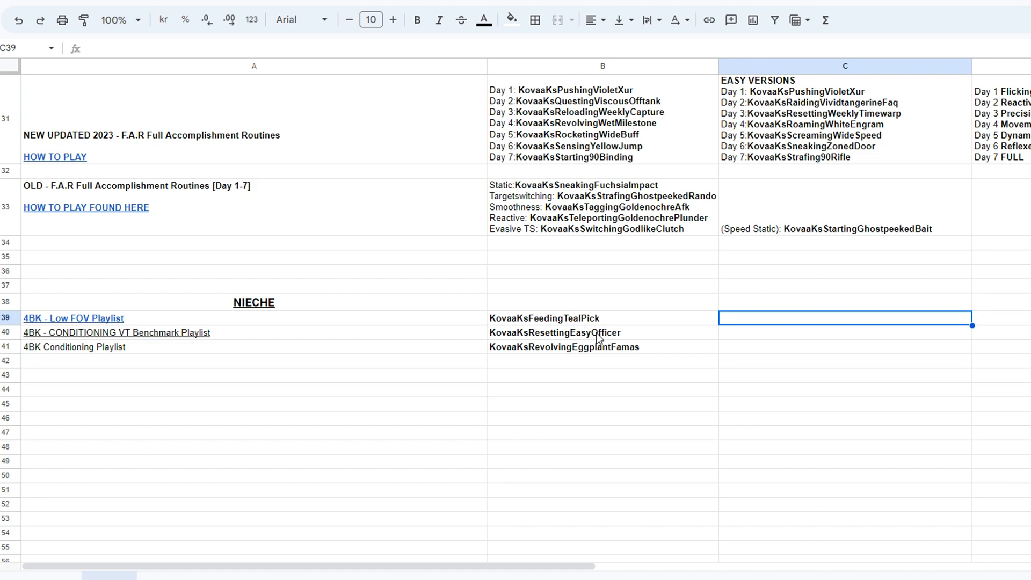
mouse_move(142, 344)
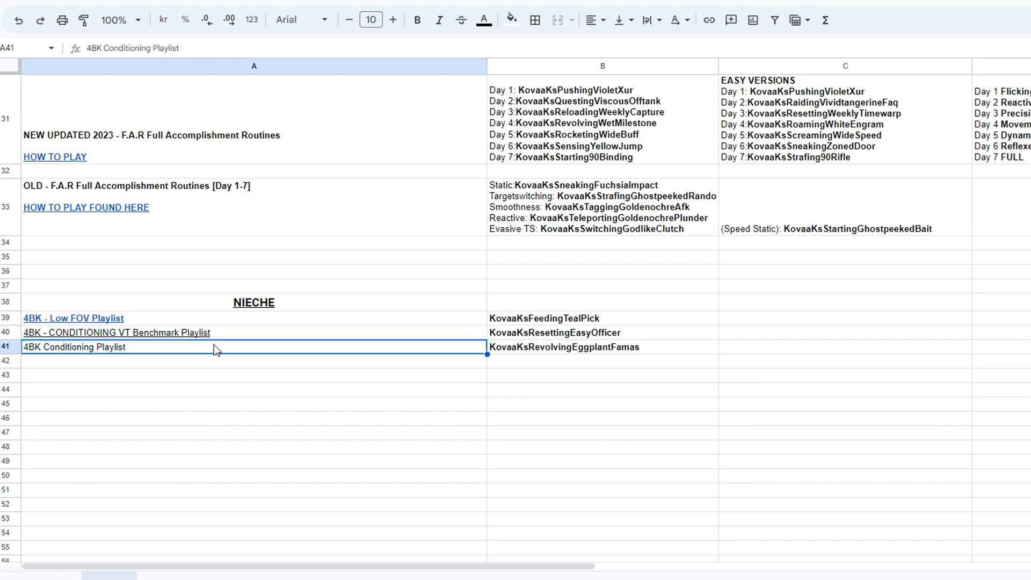
click(845, 332)
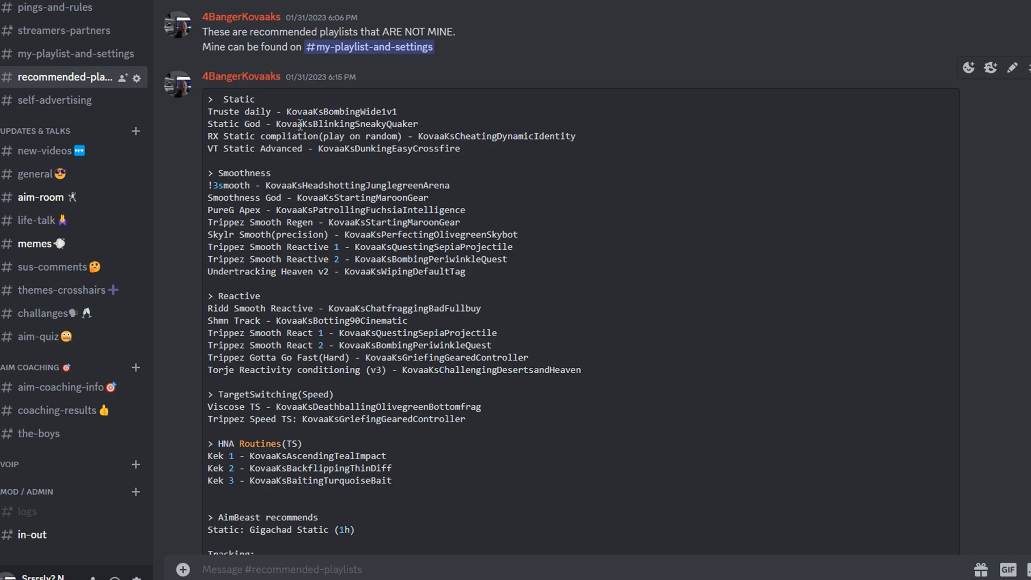
Step: Read through the #recommended-playlists message, briefly selecting the Trippez Smooth Reactive and Undertracking Heaven v2 lines
double_click(347, 124)
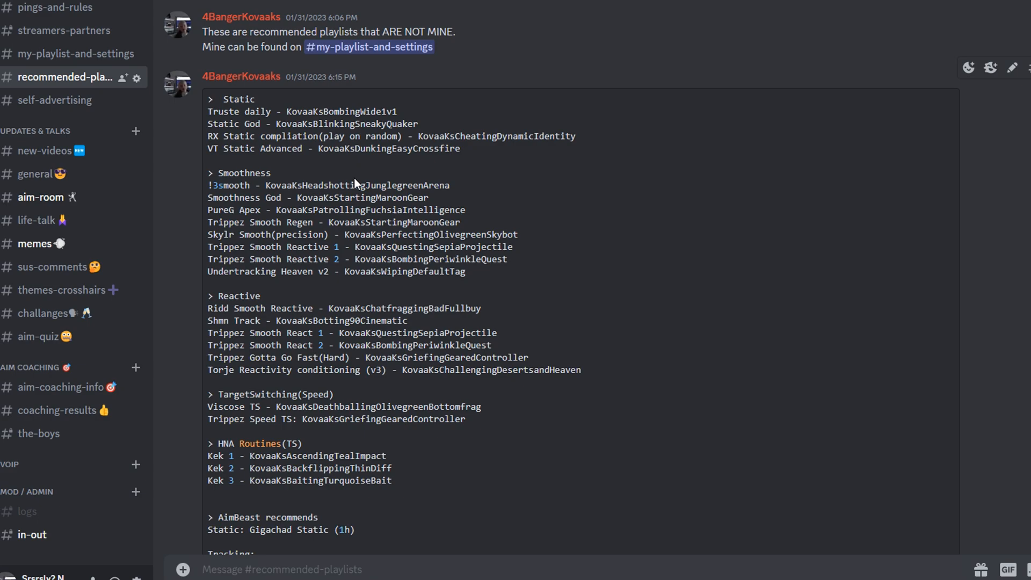
double_click(228, 185)
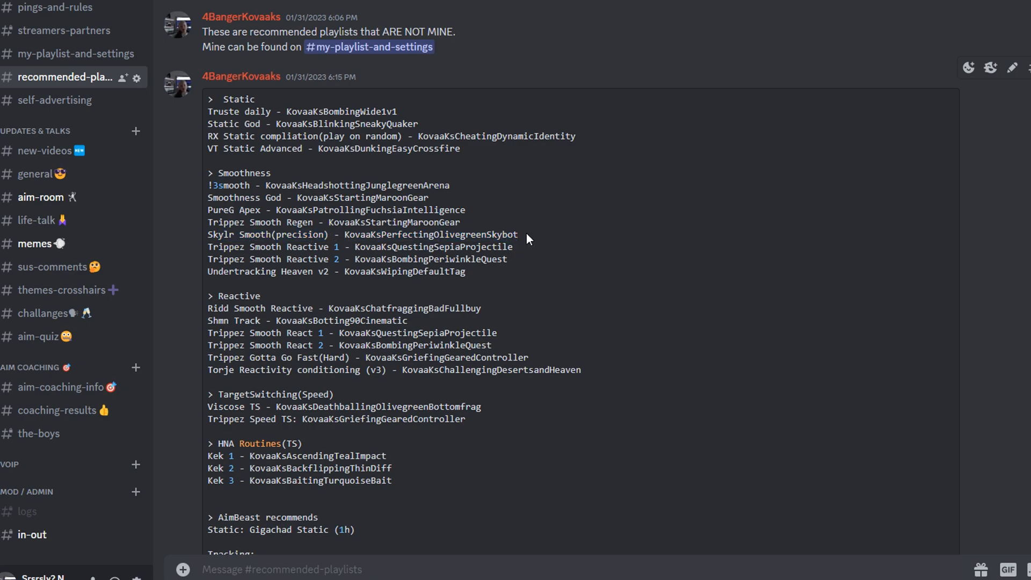
double_click(291, 247)
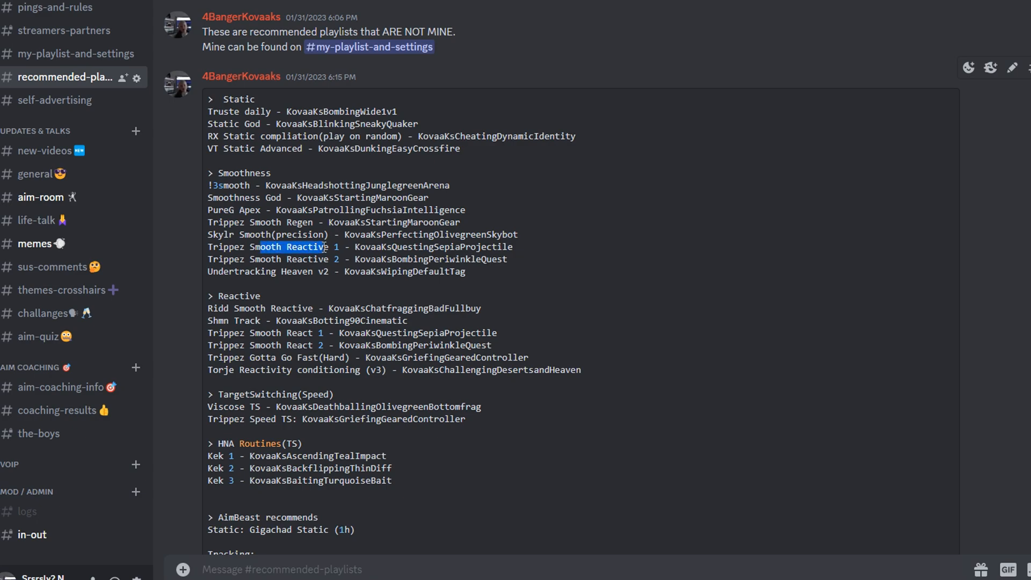
click(342, 259)
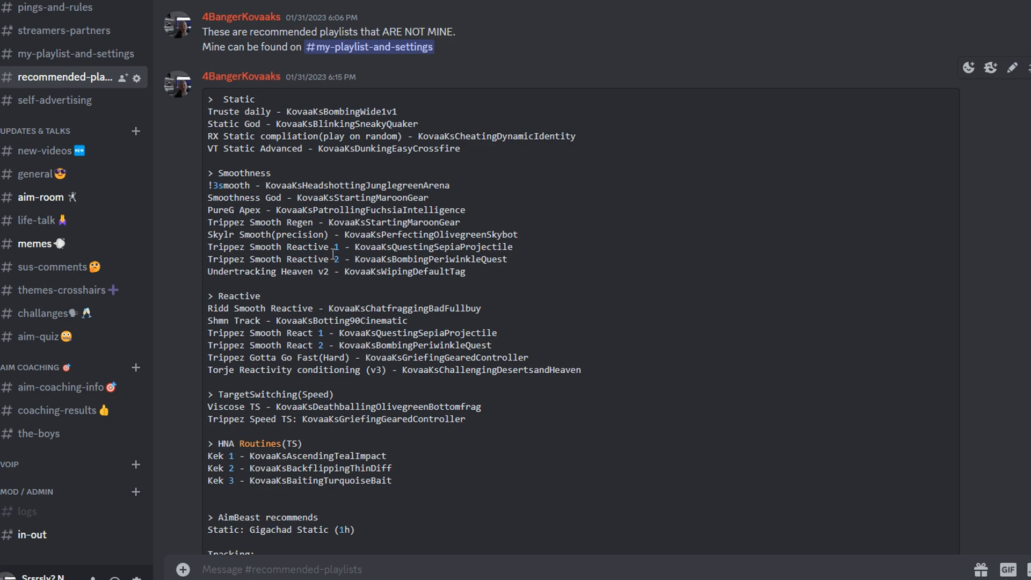
drag(280, 271, 426, 272)
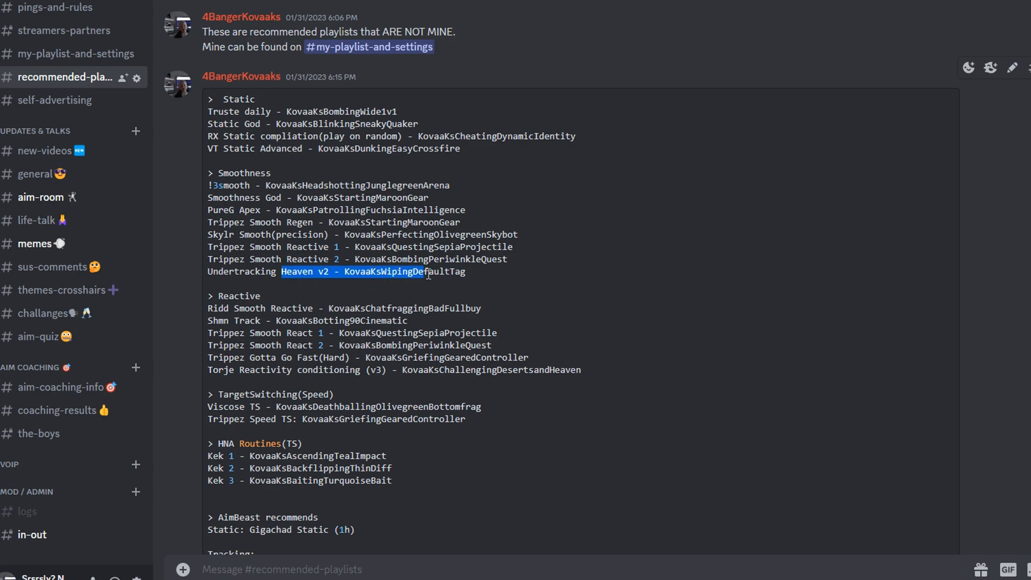
click(467, 276)
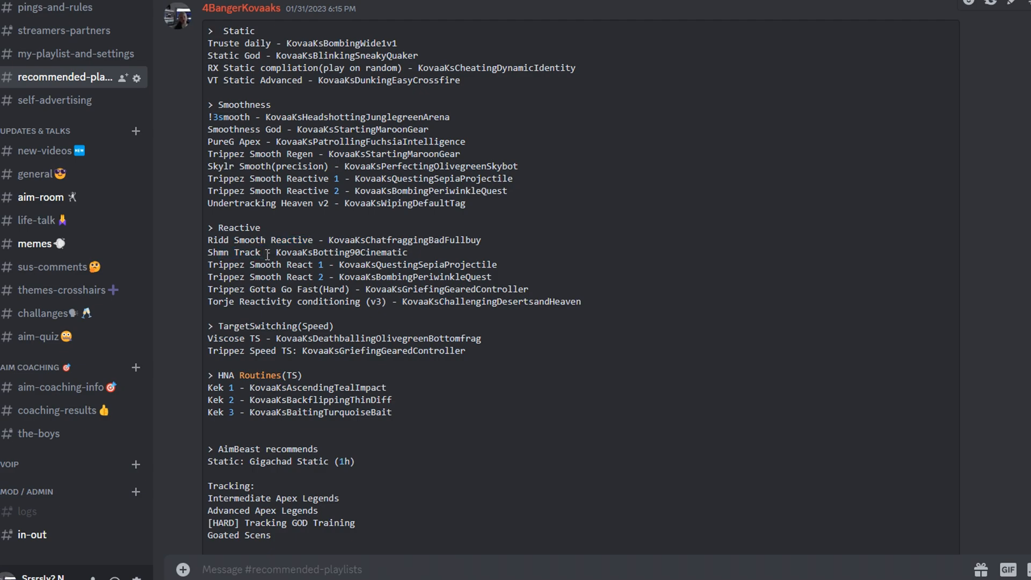
mouse_move(245, 253)
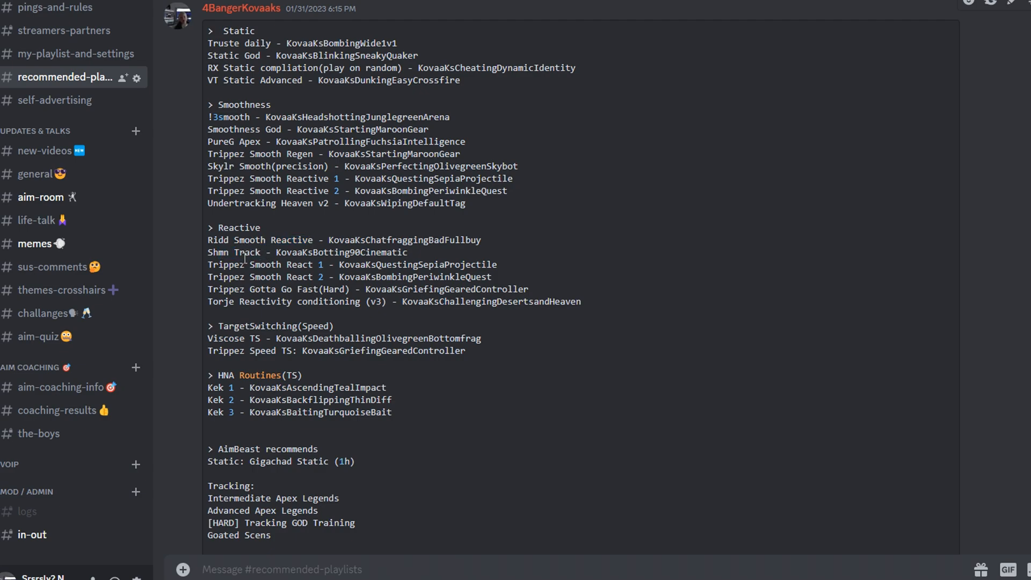
mouse_move(253, 256)
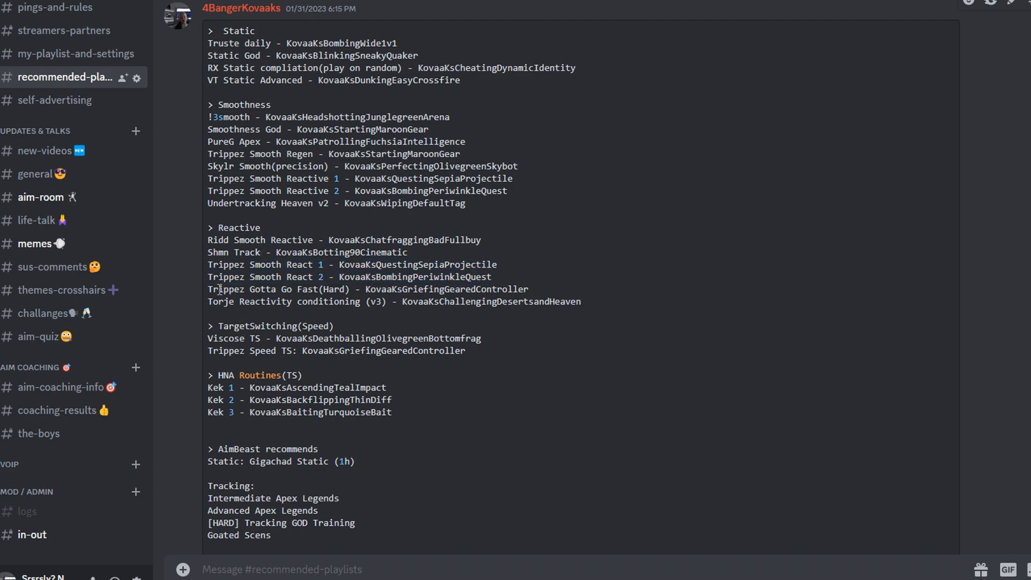
drag(207, 289, 528, 289)
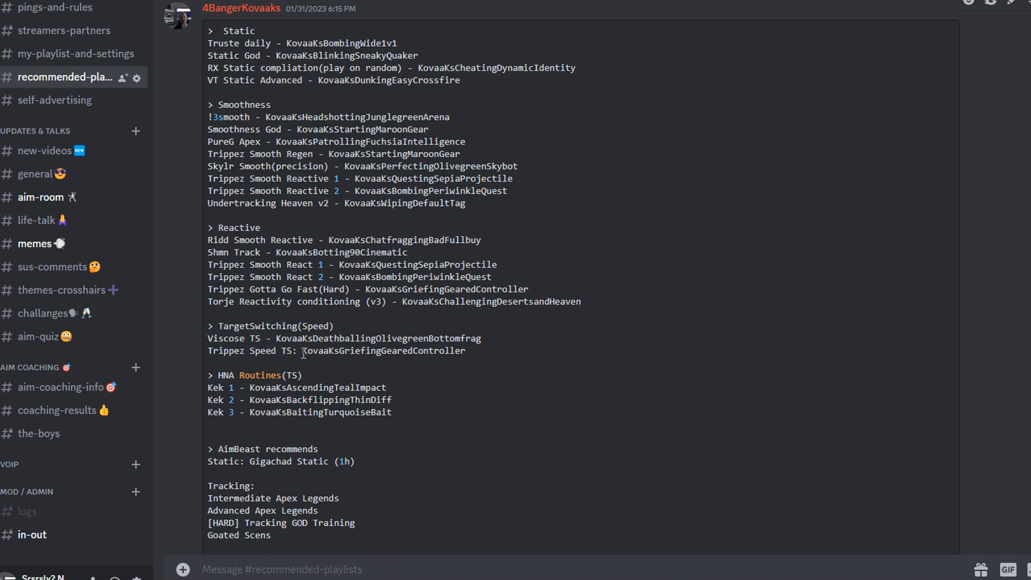
mouse_move(247, 367)
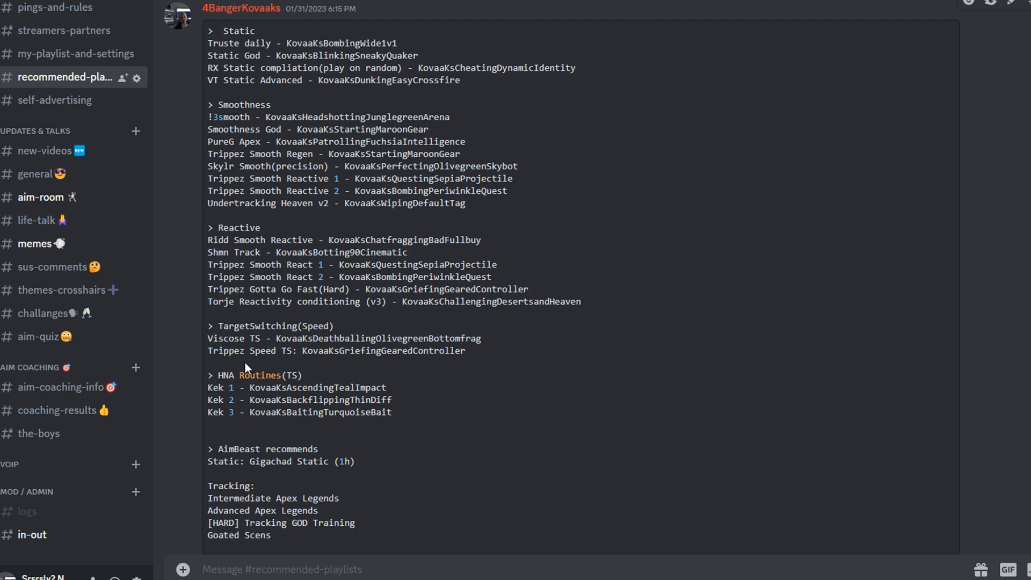
drag(207, 339, 465, 351)
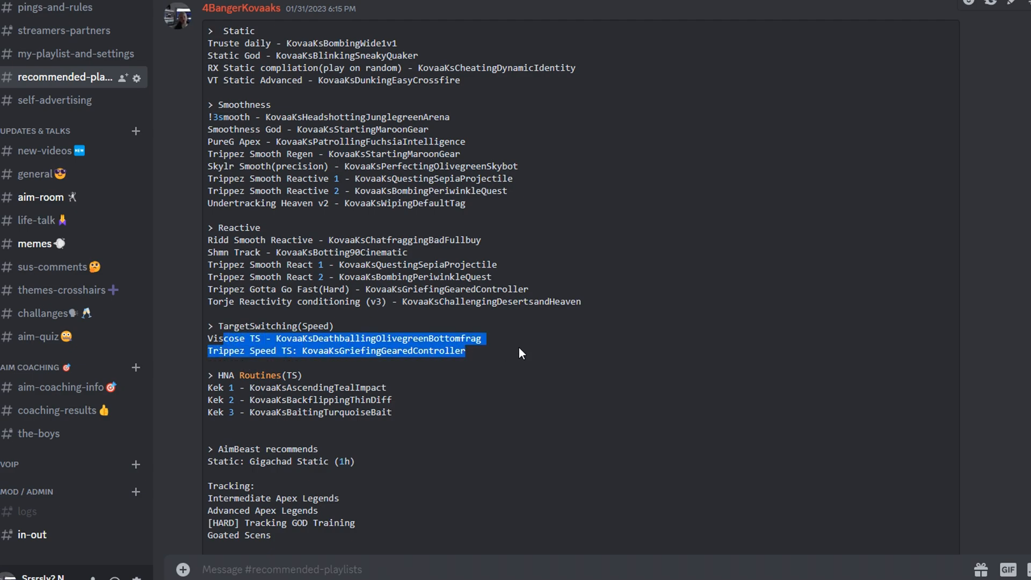
click(520, 352)
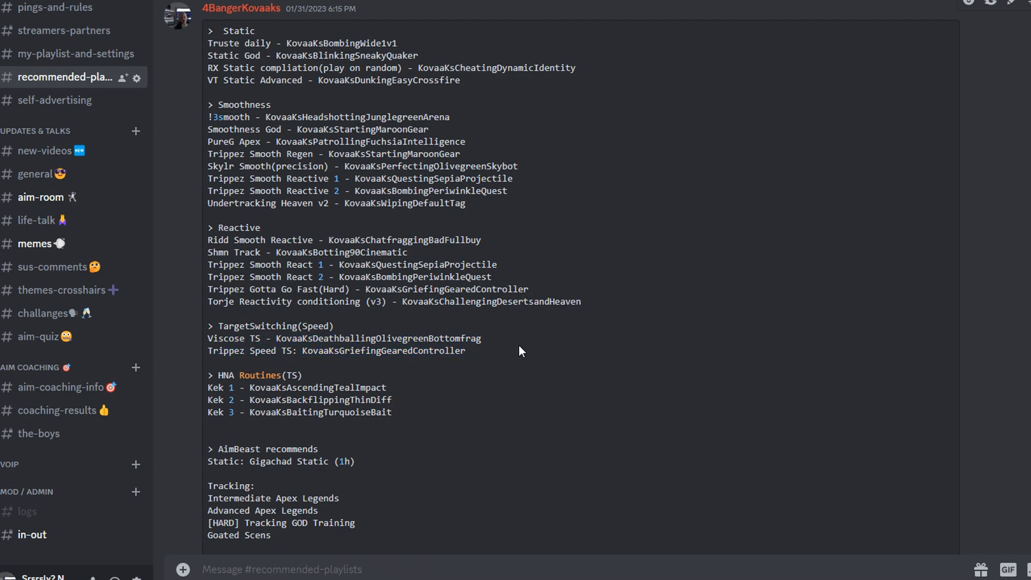
mouse_move(511, 350)
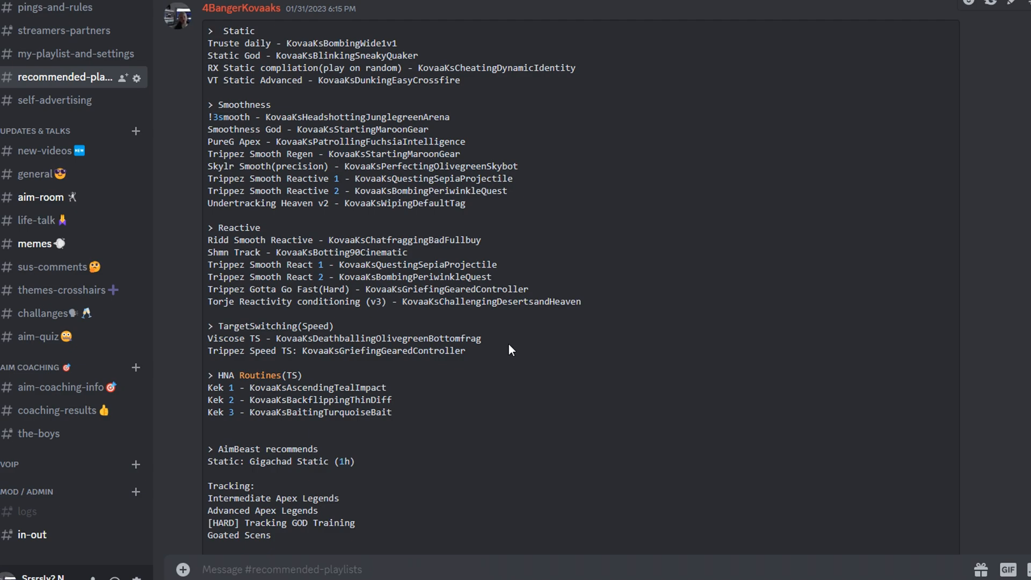
mouse_move(189, 393)
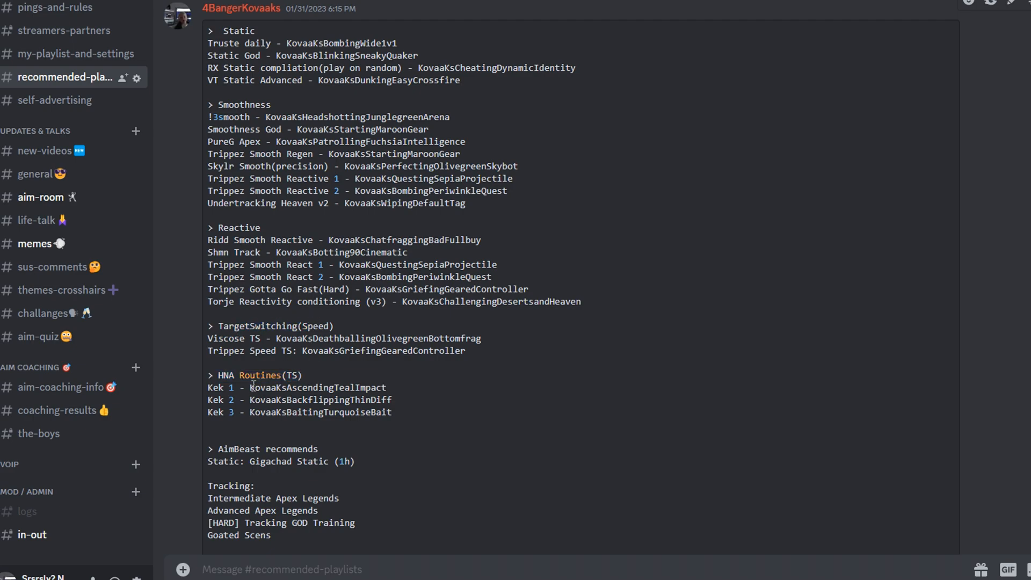
scroll(down, 3)
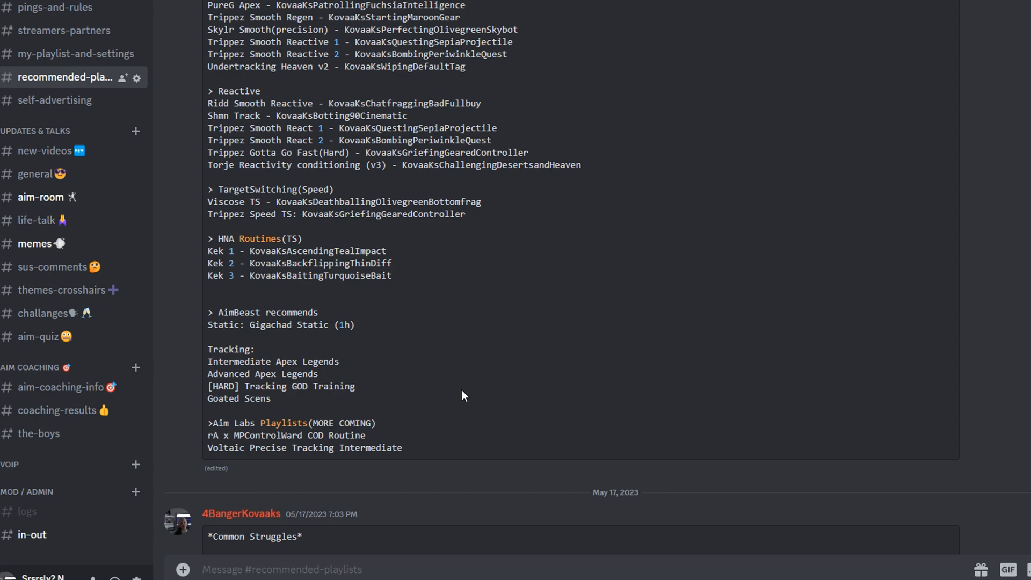
mouse_move(374, 370)
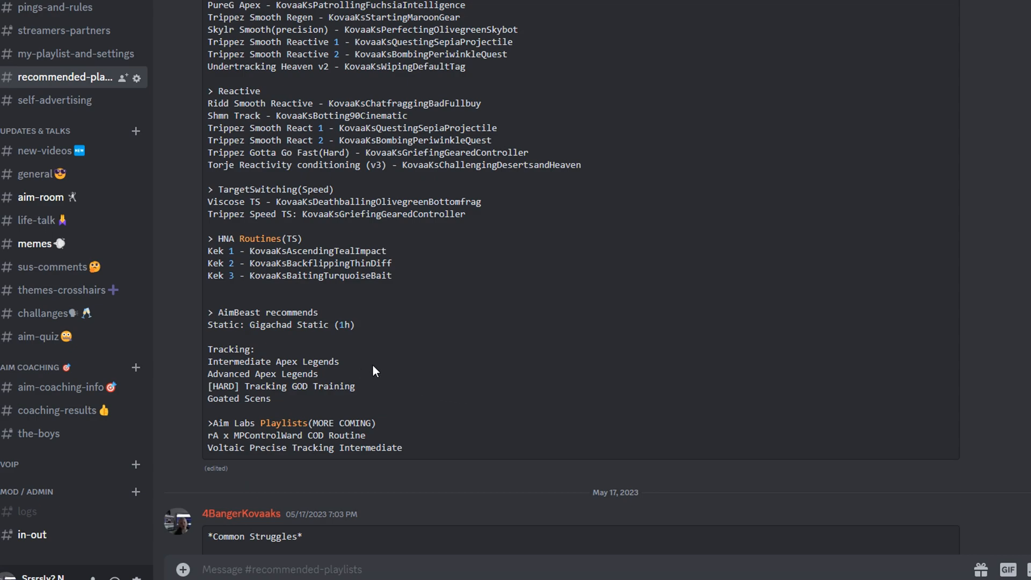